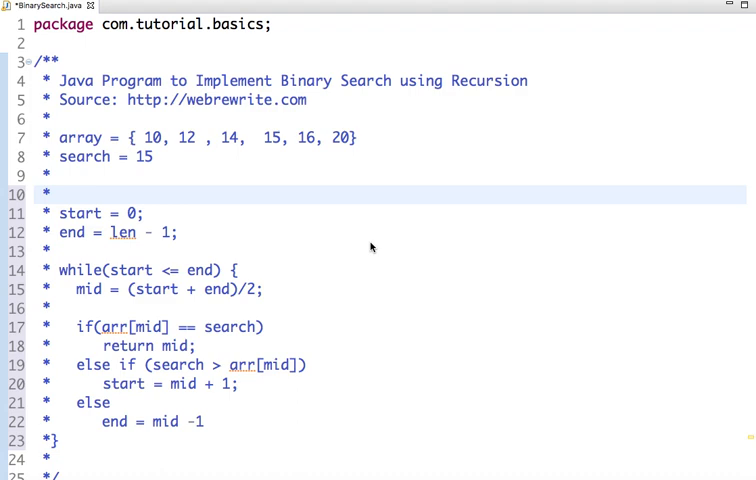
{"action": "mouse_move", "coordinate": [160, 152]}
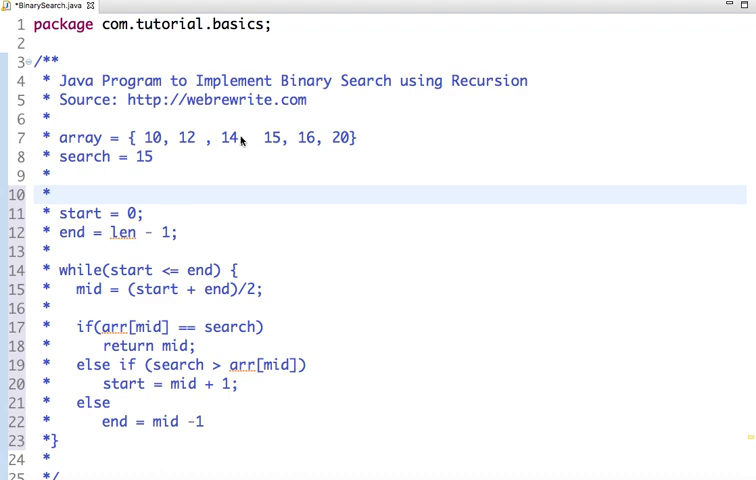
Step: Add a findRecursively(int arr[], int start, int end, int search) method stub above main
{"action": "left_click", "coordinate": [231, 137]}
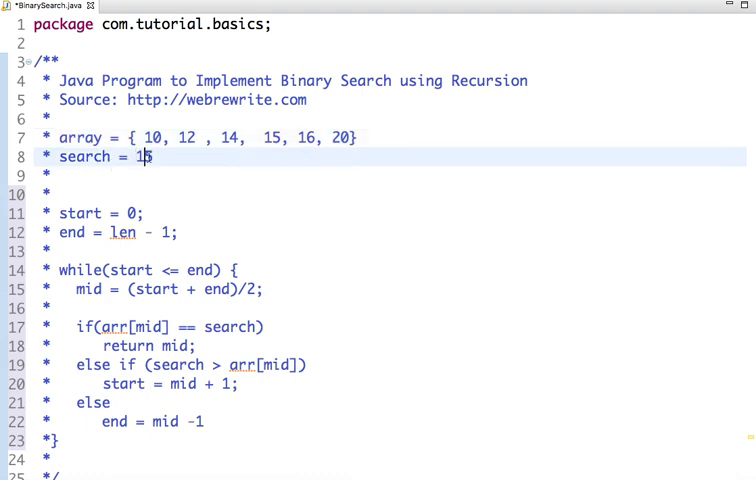
{"action": "double_click", "coordinate": [137, 157]}
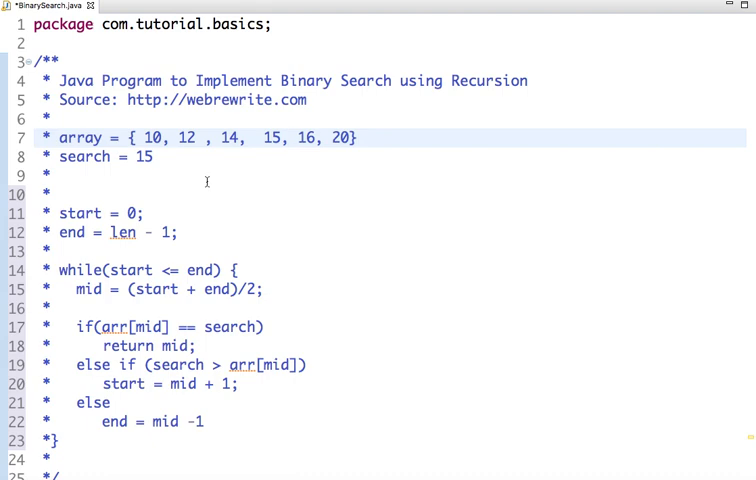
{"action": "mouse_move", "coordinate": [207, 140]}
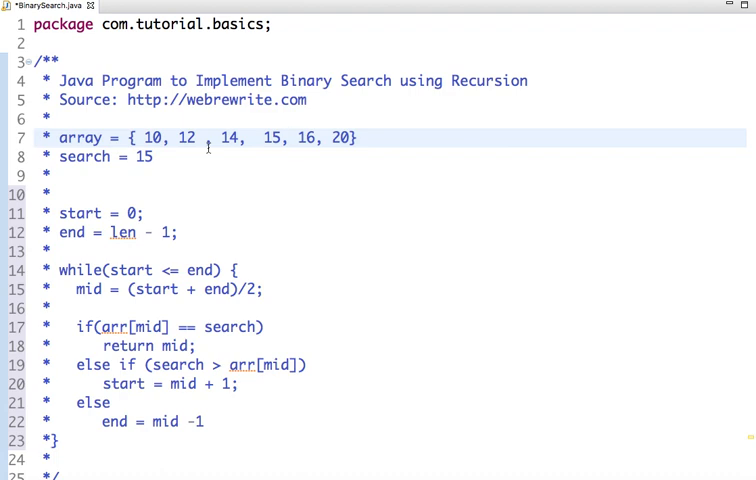
{"action": "scroll", "scroll_direction": "down", "scroll_amount": 3}
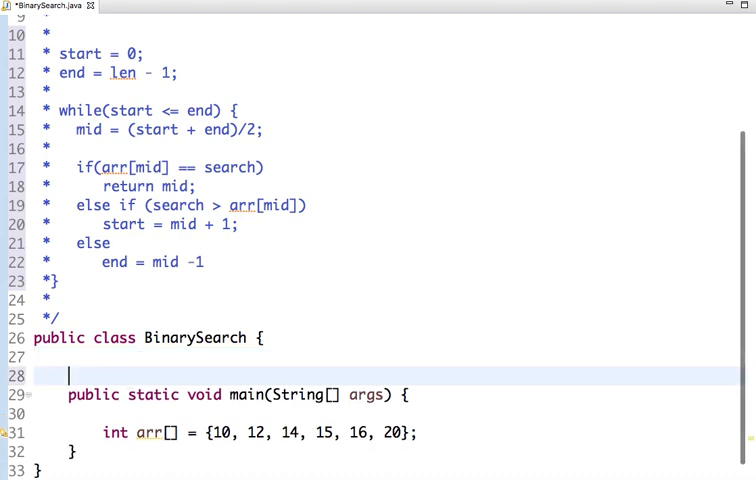
{"action": "type", "text": "public static void findRecur"}
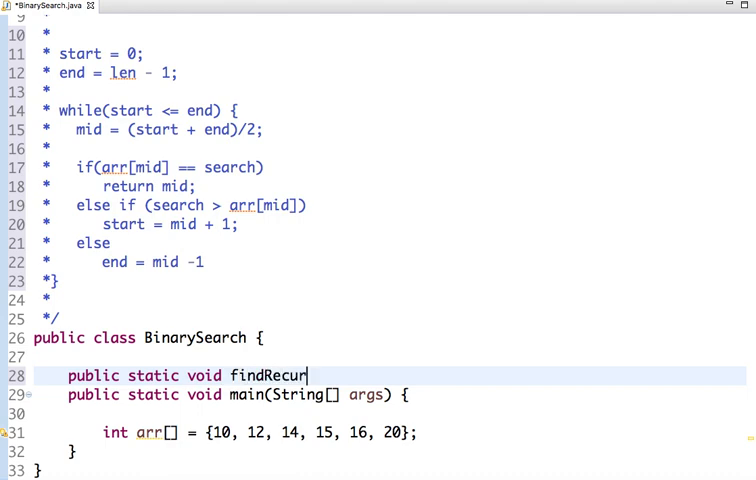
{"action": "type", "text": "sively"}
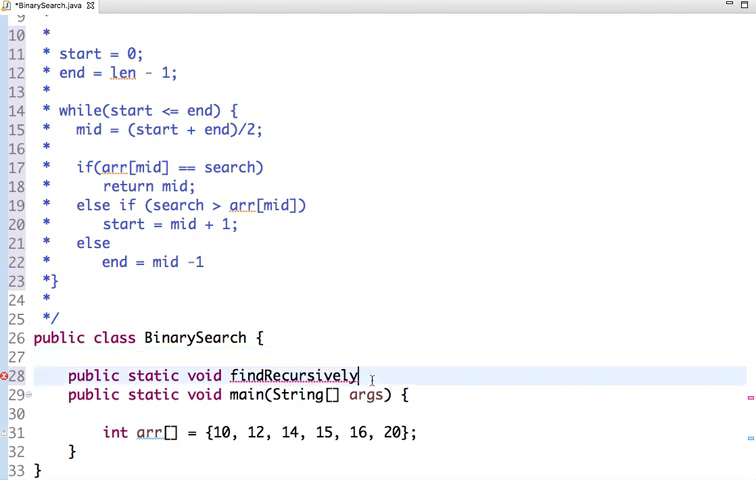
{"action": "type", "text": "(int )"}
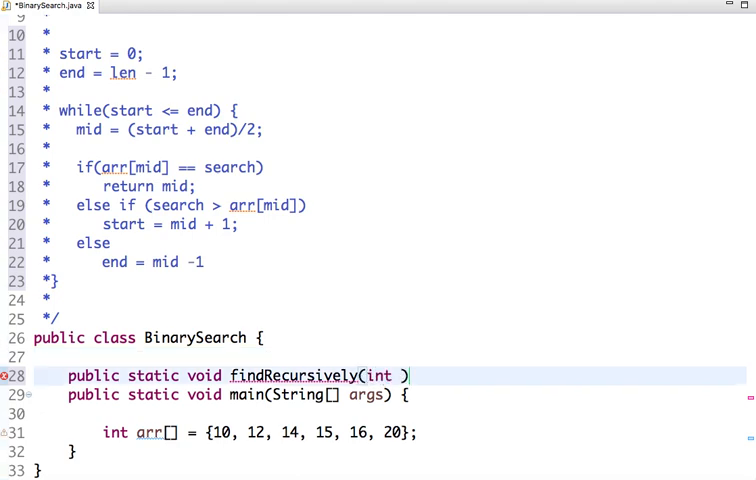
{"action": "type", "text": "arr[],"}
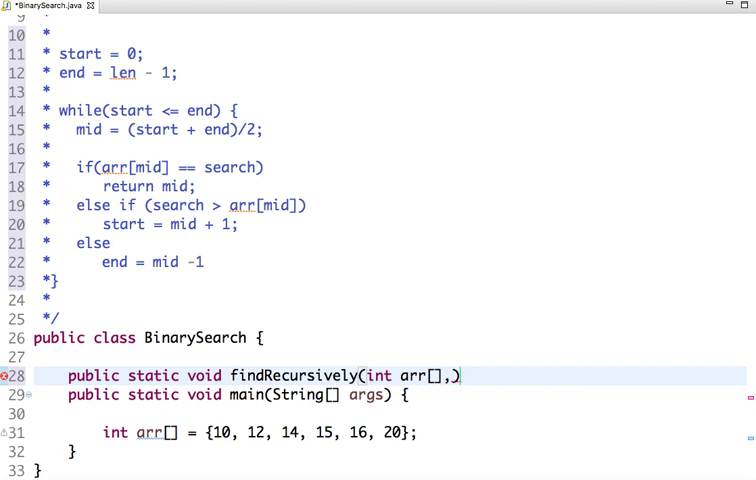
{"action": "type", "text": "int start"}
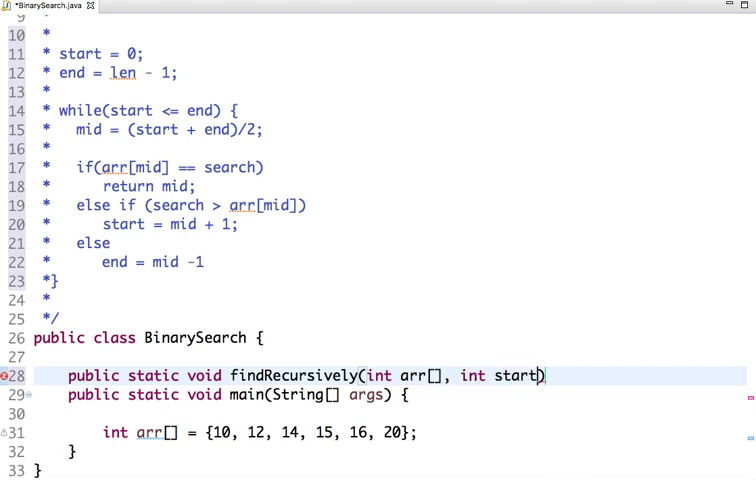
{"action": "type", "text": ", int end, int search"}
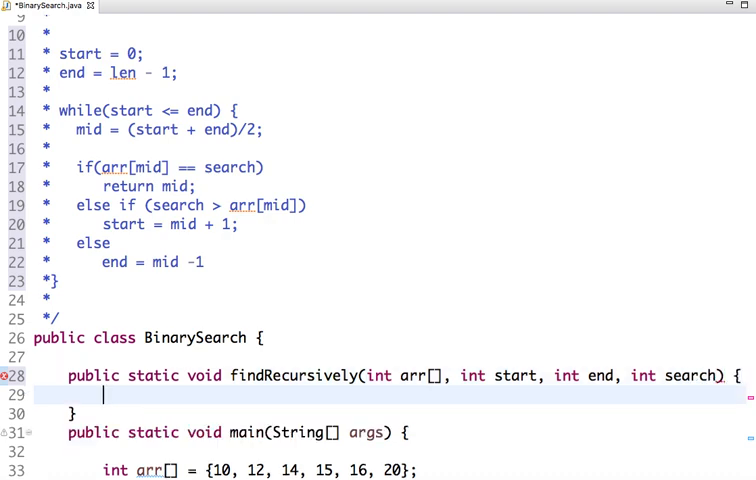
Step: Add a guard that returns when start > end
{"action": "type", "text": "if"}
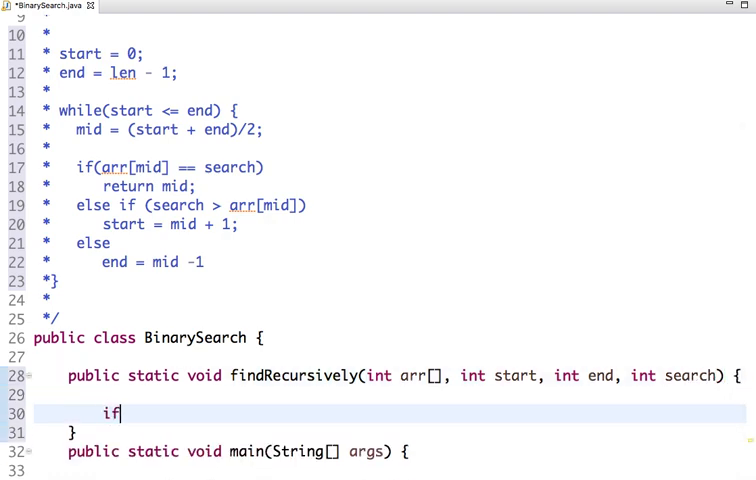
{"action": "type", "text": "("}
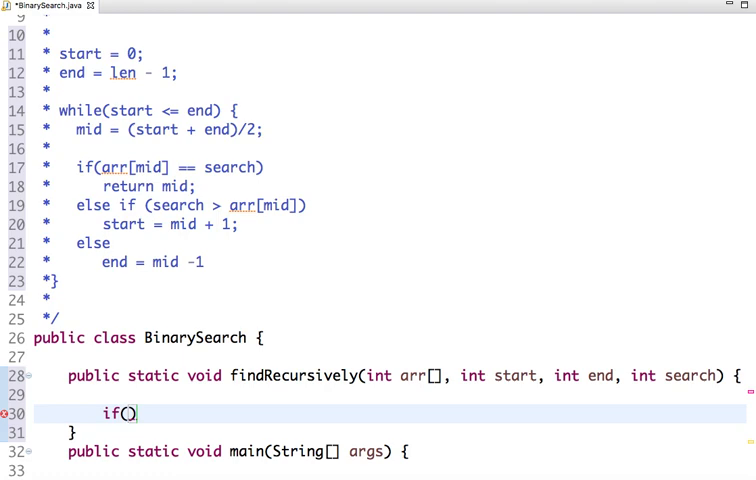
{"action": "type", "text": "lo"}
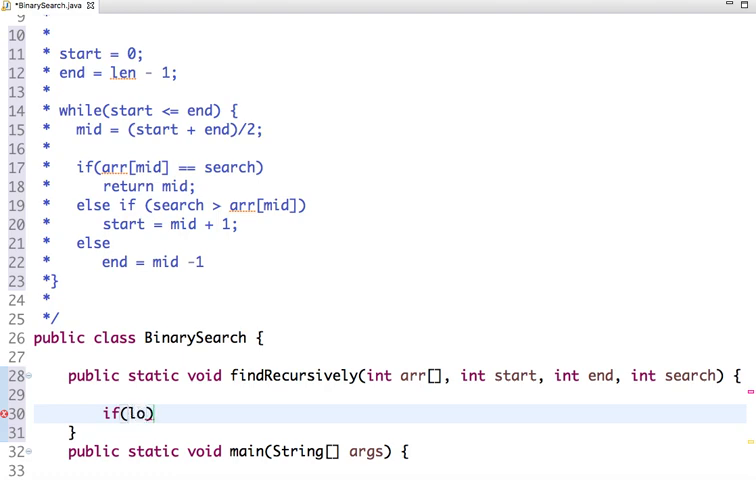
{"action": "type", "text": "end"}
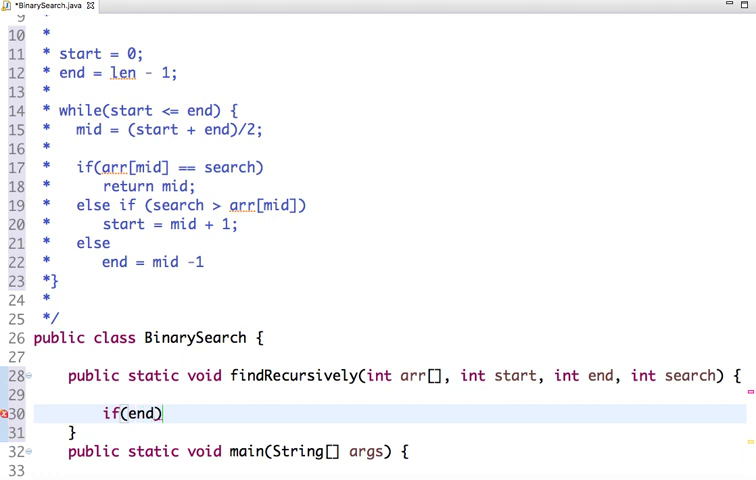
{"action": "type", "text": "start"}
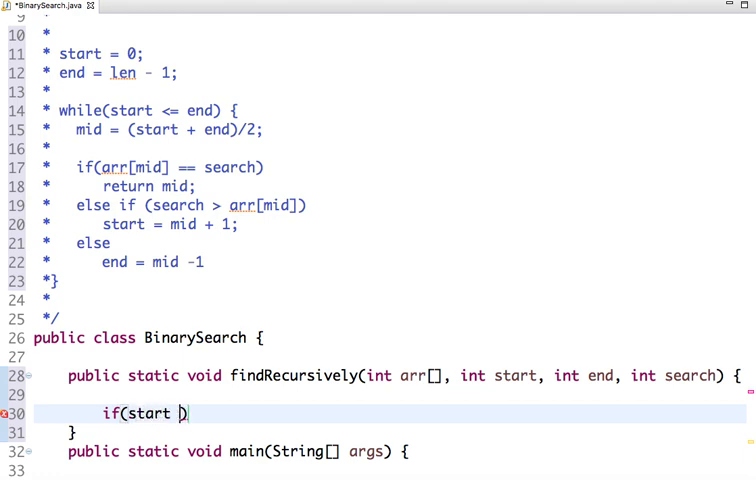
{"action": "type", "text": "> end)"}
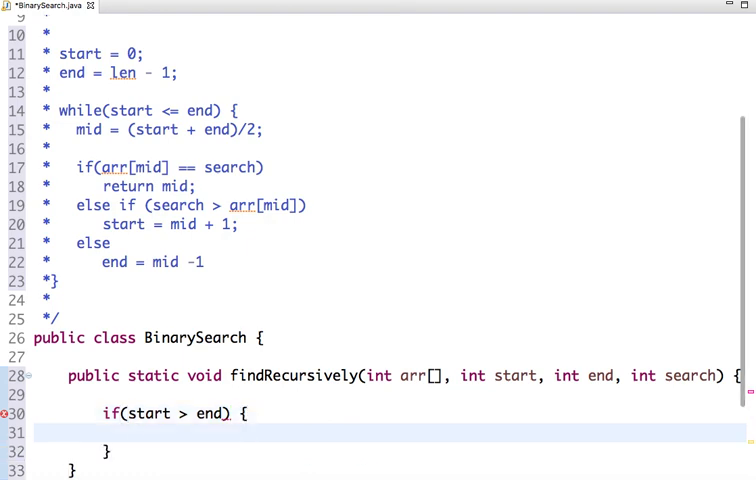
{"action": "type", "text": "return;"}
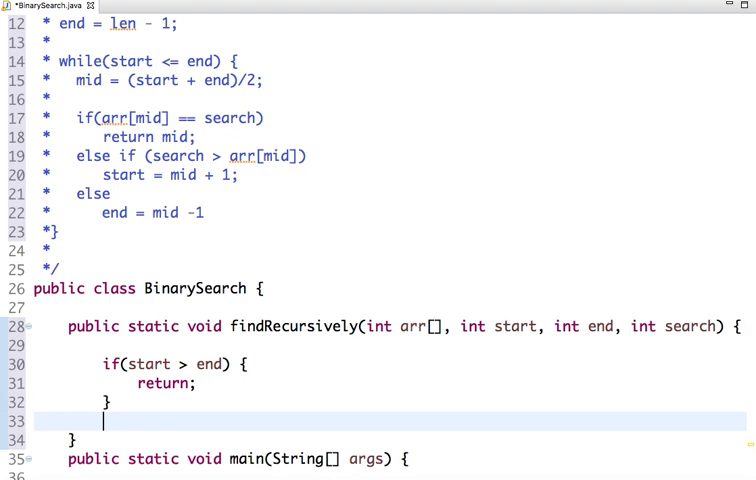
Step: Compute int mid from start and end divided by 2
{"action": "type", "text": "itn m"}
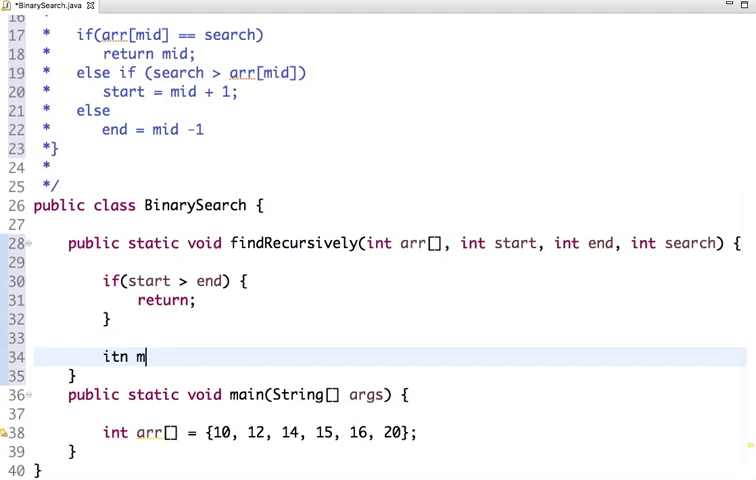
{"action": "type", "text": "int mid = first +"}
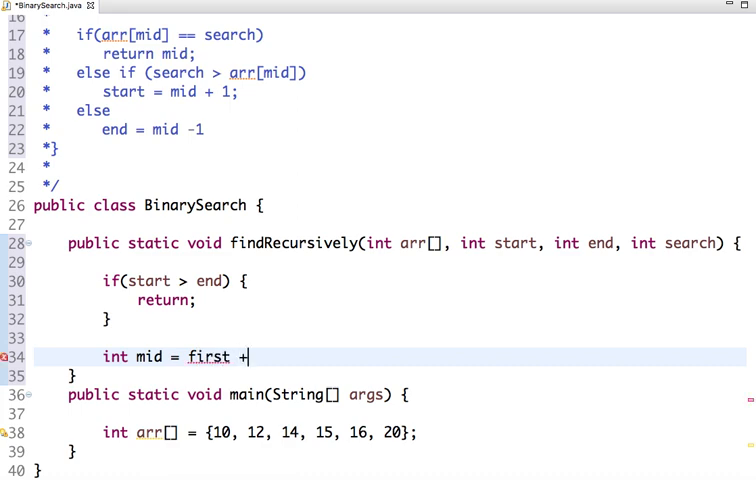
{"action": "key", "text": "BackSpace"}
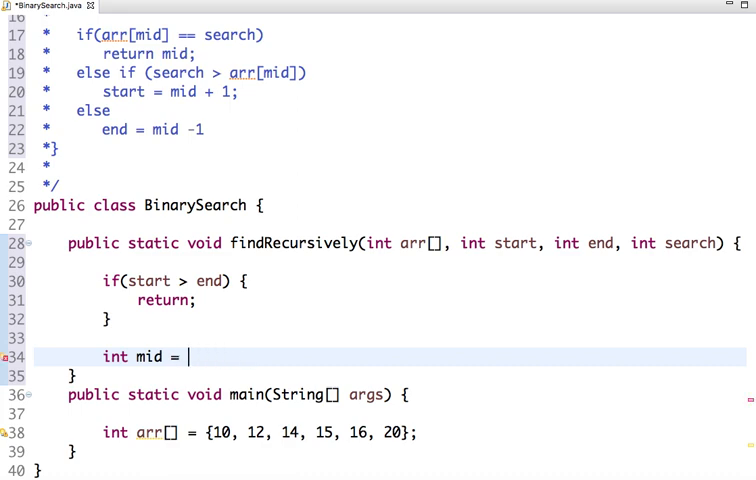
{"action": "type", "text": "(start )"}
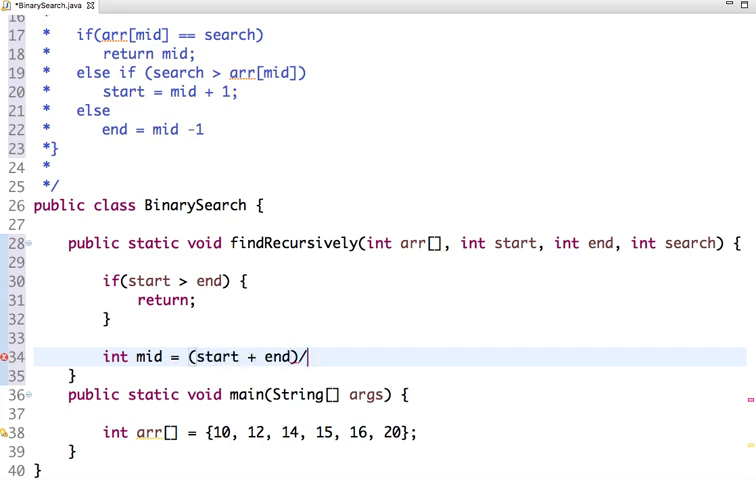
{"action": "type", "text": "2;"}
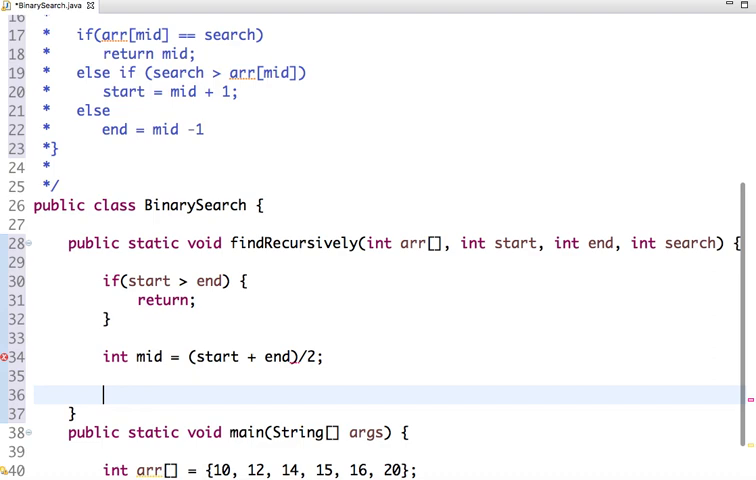
Step: Open an if(arr[mid] == search) block
{"action": "type", "text": "if(arr)"}
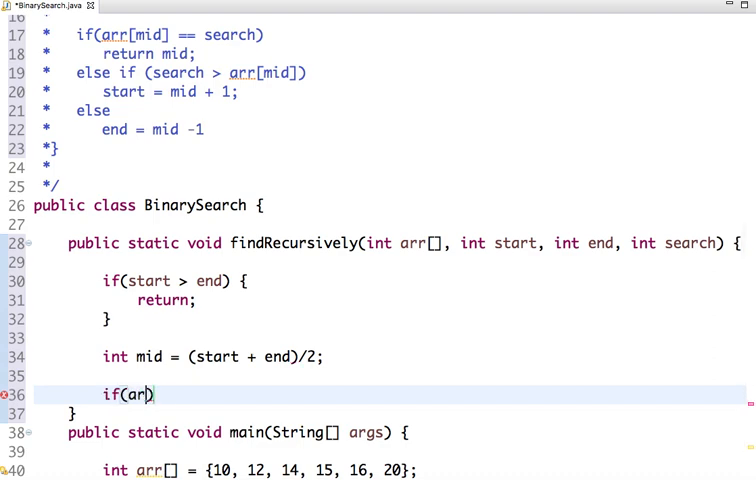
{"action": "type", "text": "r[star]"}
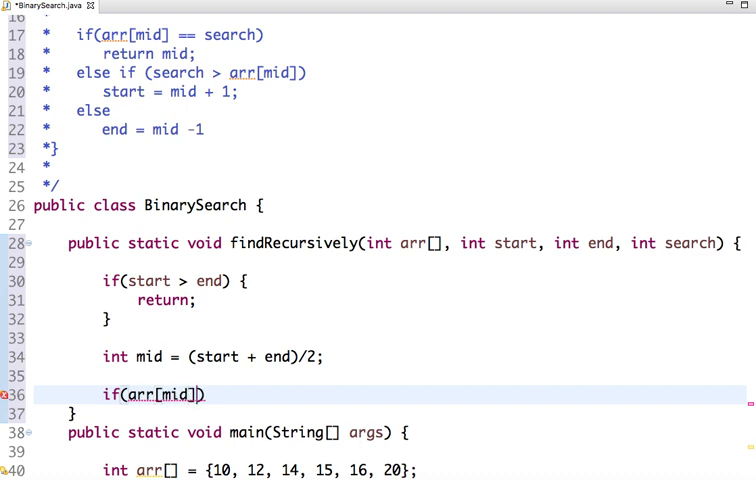
{"action": "type", "text": "=="}
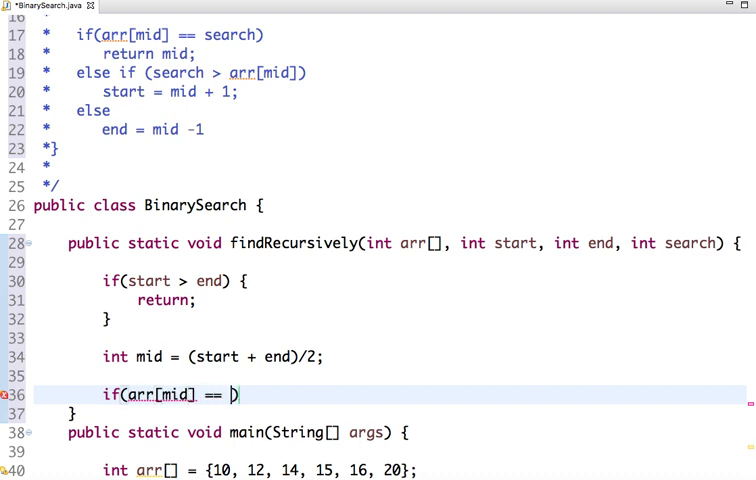
{"action": "type", "text": "search)"}
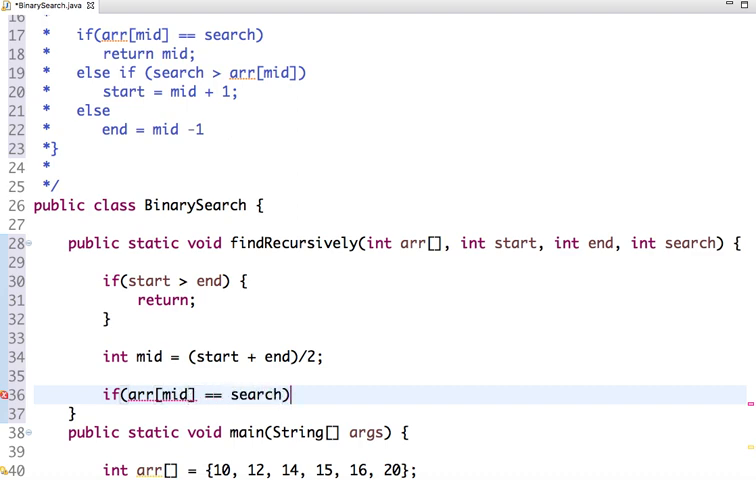
{"action": "type", "text": "{"}
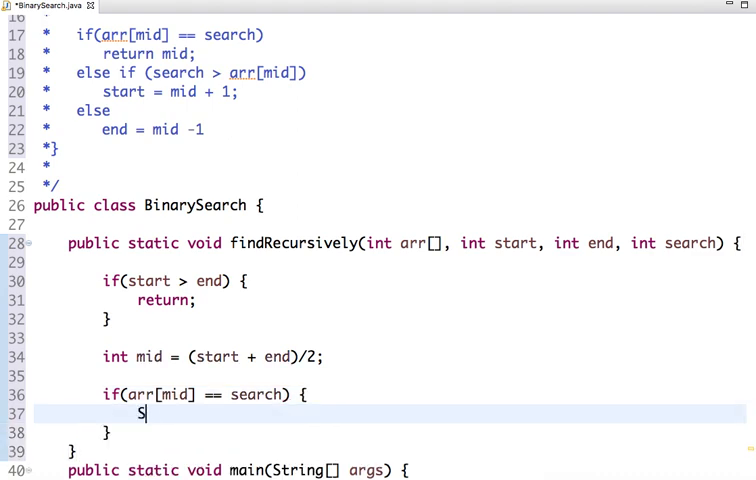
Step: Print mid and return on a match, then open an else-if for search > arr[mid]
{"action": "type", "text": "ystem.out.println(mid);"}
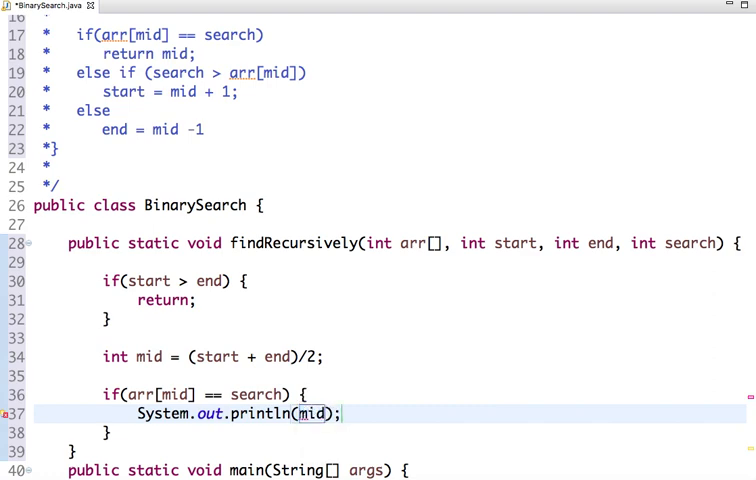
{"action": "type", "text": "return;"}
{"action": "left_click", "coordinate": [387, 432]}
{"action": "type", "text": " else"}
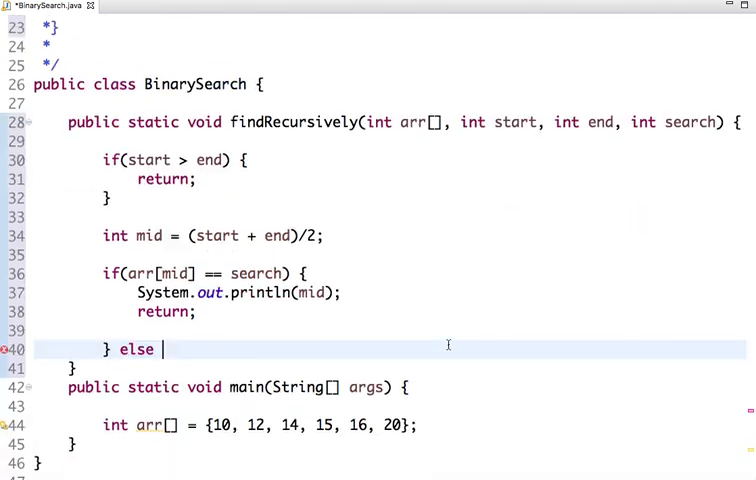
{"action": "type", "text": "if(search > arr)"}
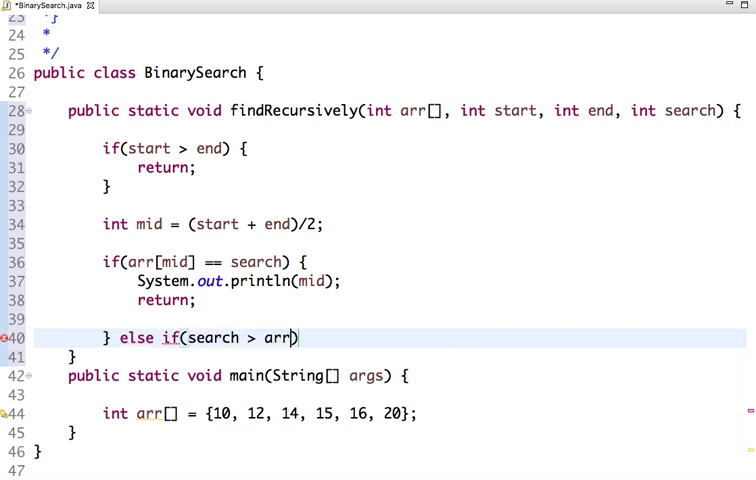
{"action": "type", "text": "[mid])"}
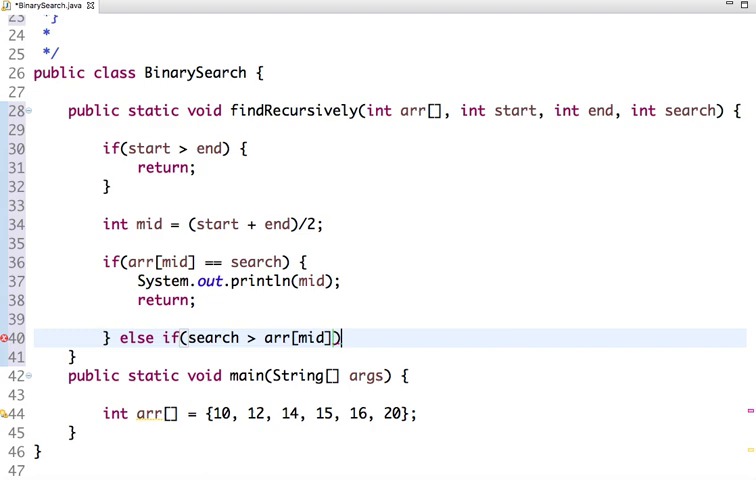
{"action": "type", "text": "{"}
{"action": "type", "text": "findRecursively(arr, mid, end, search);"}
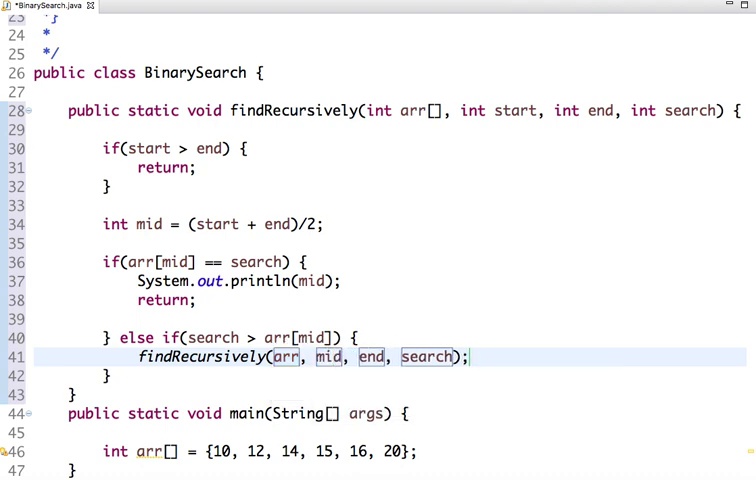
Step: Recurse on mid+1..end in the else-if and on start..mid-1 in the else branch
{"action": "type", "text": "+1"}
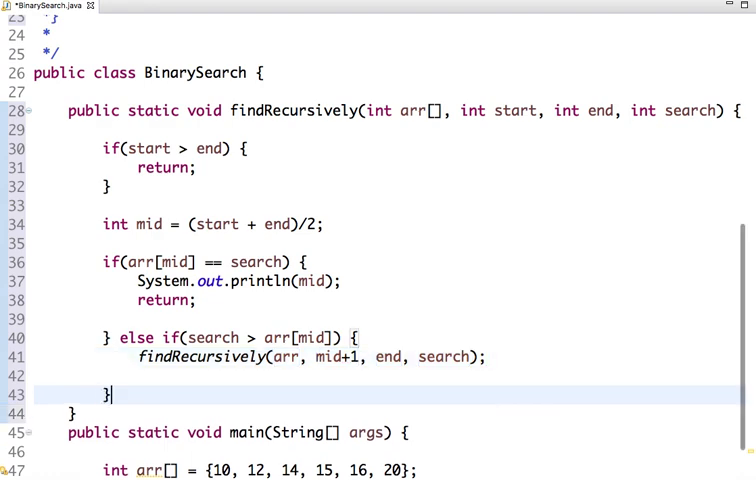
{"action": "type", "text": "else {"}
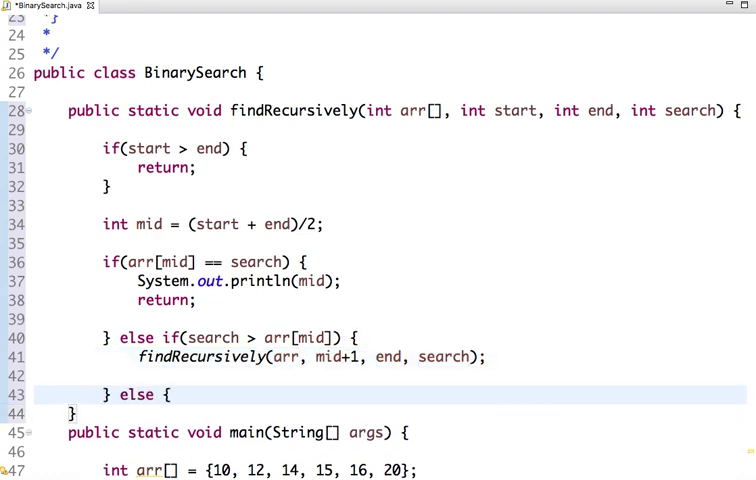
{"action": "type", "text": "findRecursively(arr, start, m, search);"}
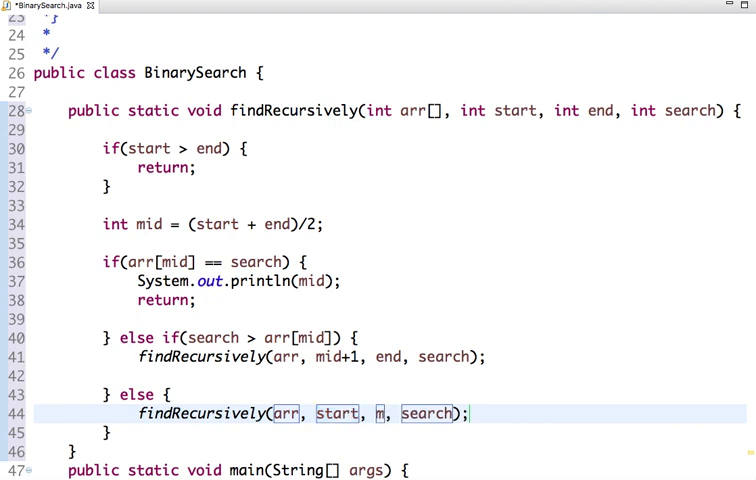
{"action": "type", "text": "mid - 1"}
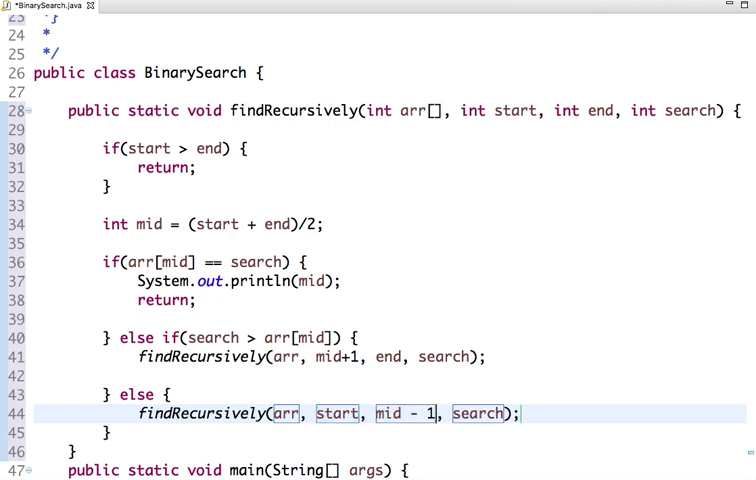
{"action": "scroll", "scroll_direction": "down", "scroll_amount": 3}
{"action": "type", "text": "int arr[] = {10, 12, 14, 15, 16, 20};"}
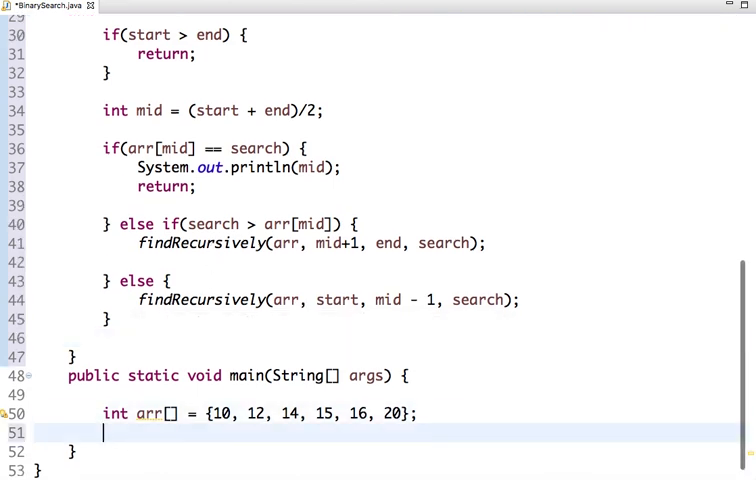
Step: In main declare search, start = 0 and end = arr.length-1, and call findRecursively
{"action": "type", "text": "int se"}
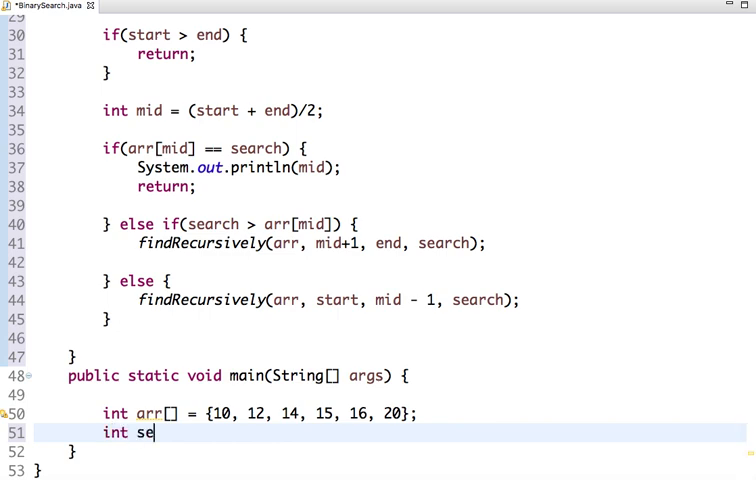
{"action": "type", "text": "arch = 1"}
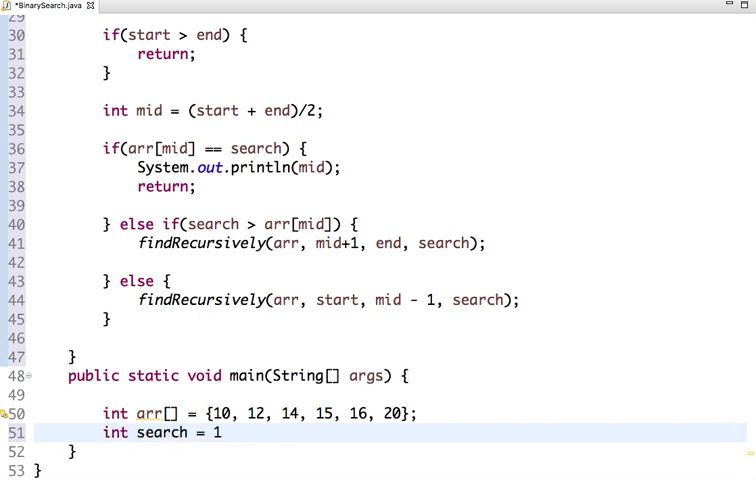
{"action": "type", "text": "5;"}
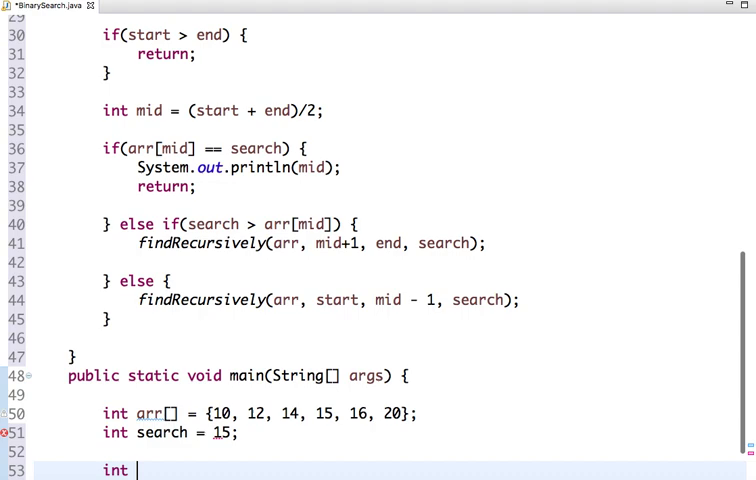
{"action": "type", "text": "start = 0;"}
{"action": "type", "text": "int end = arr"}
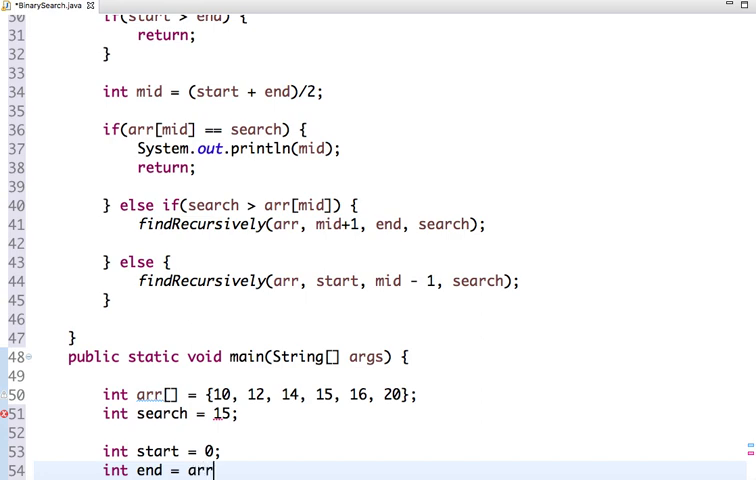
{"action": "type", "text": ".length-1;"}
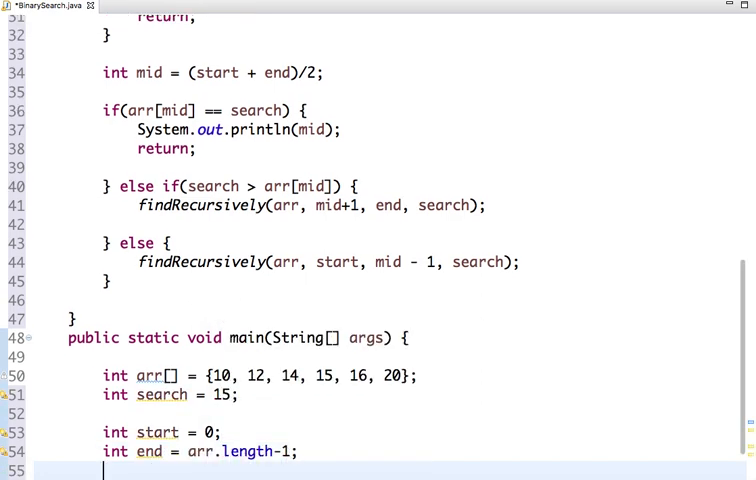
{"action": "type", "text": "fin"}
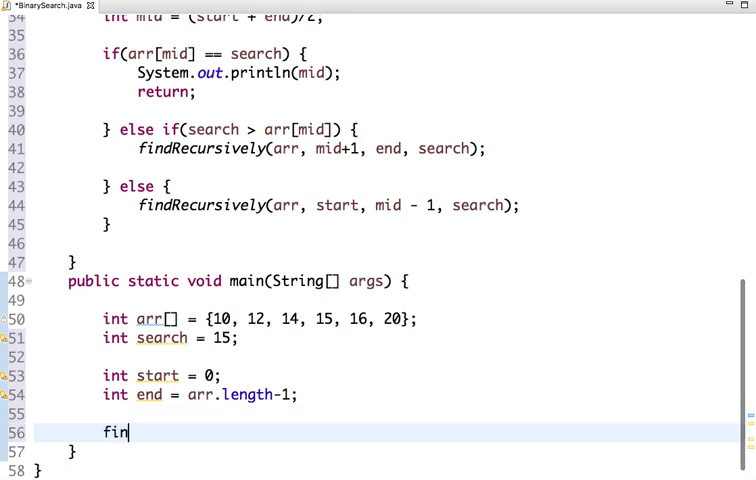
{"action": "type", "text": "Recursively(arr,"}
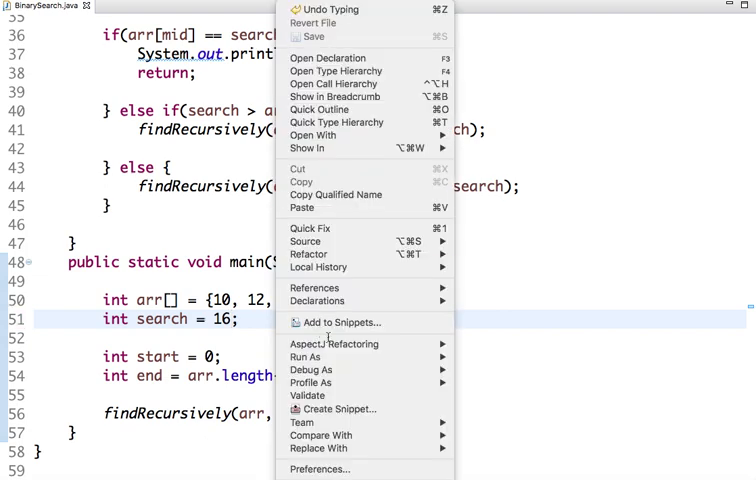
Step: Dismiss the context menu and place the cursor below the else branch
{"action": "left_click", "coordinate": [470, 363]}
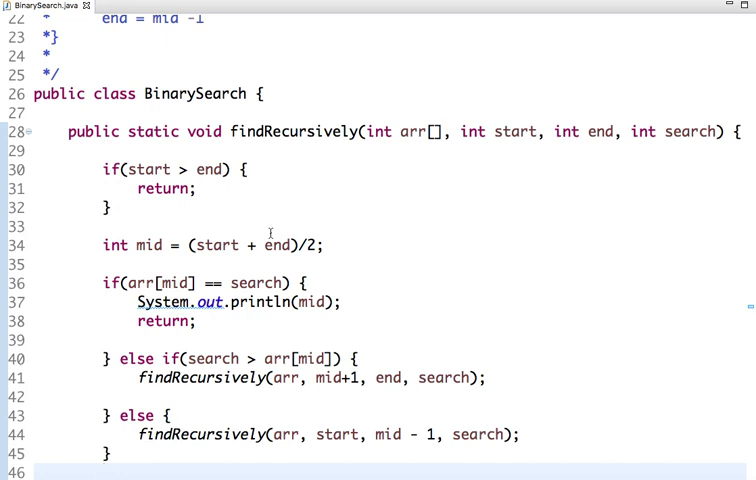
{"action": "left_click", "coordinate": [103, 467]}
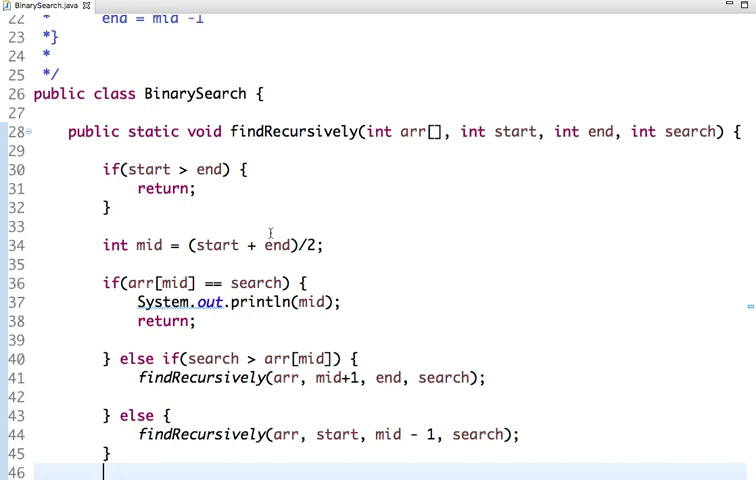